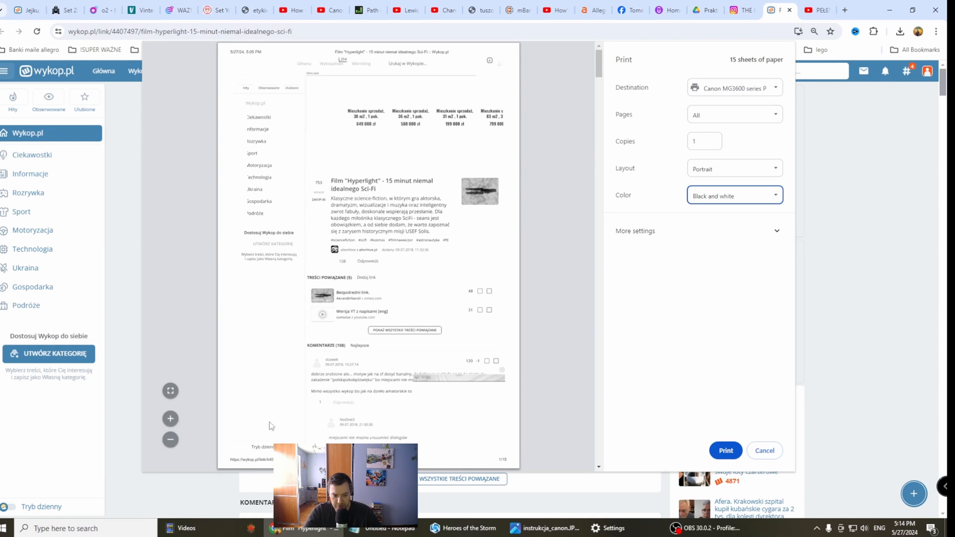
pyautogui.moveTo(543, 228)
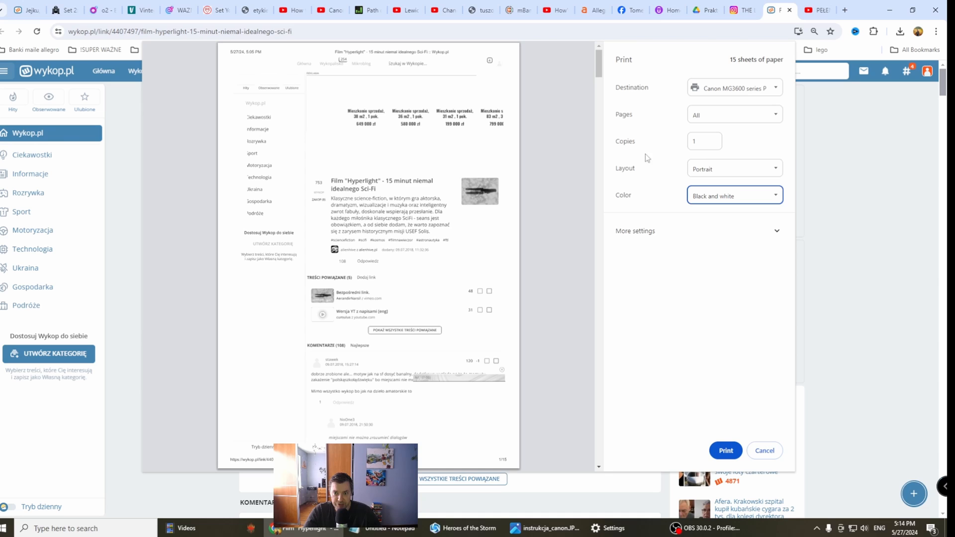
# Step: Keep black-and-white colour mode, then go to Settings > Devices > Printers & scanners
pyautogui.click(734, 194)
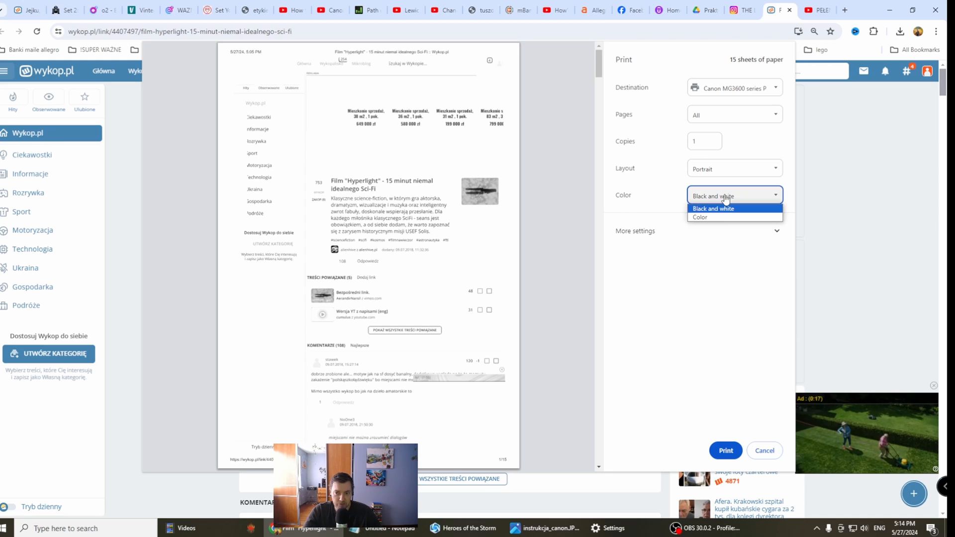
pyautogui.moveTo(715, 217)
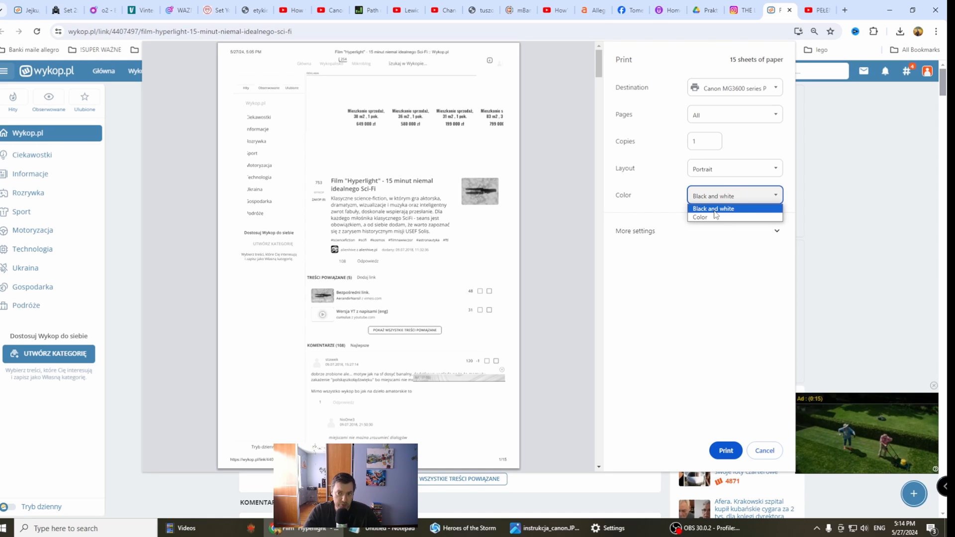
pyautogui.moveTo(702, 193)
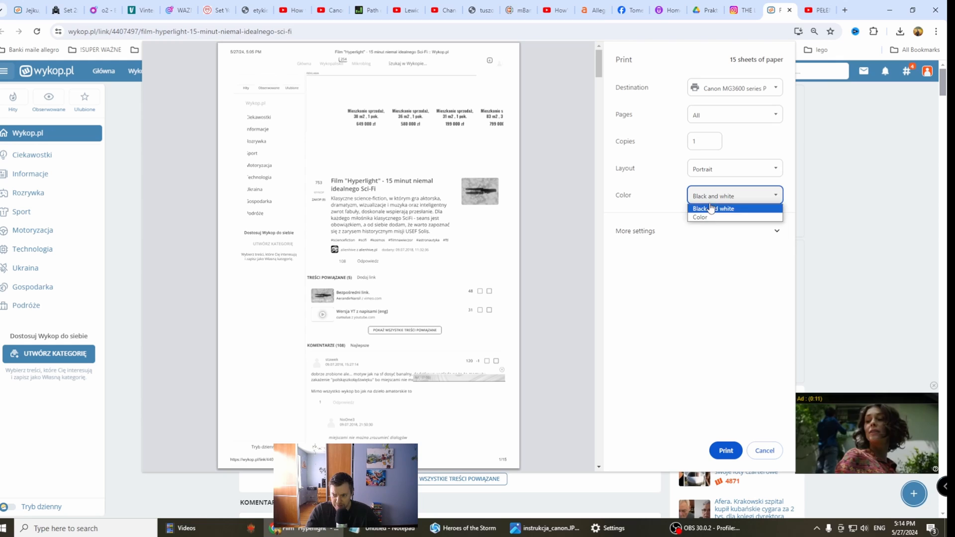
pyautogui.moveTo(699, 217)
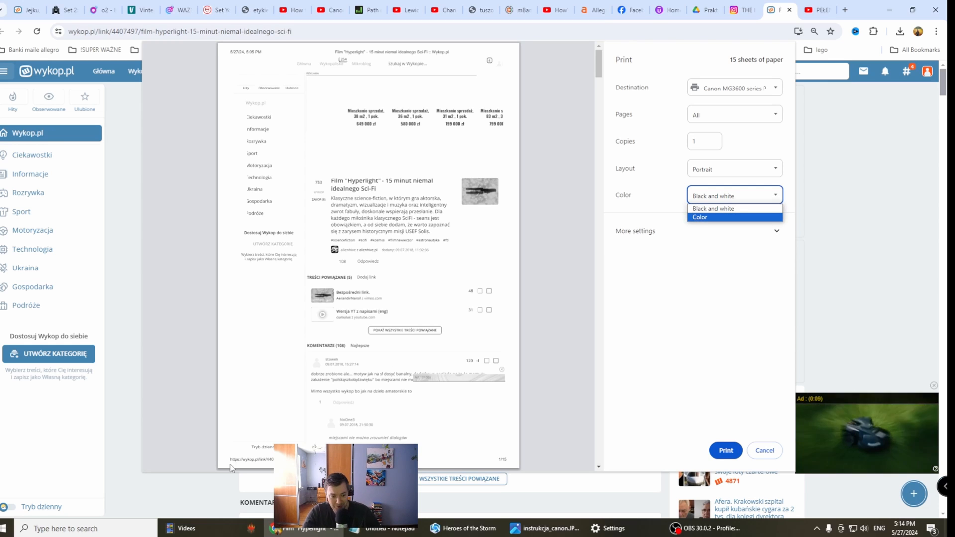
pyautogui.click(712, 208)
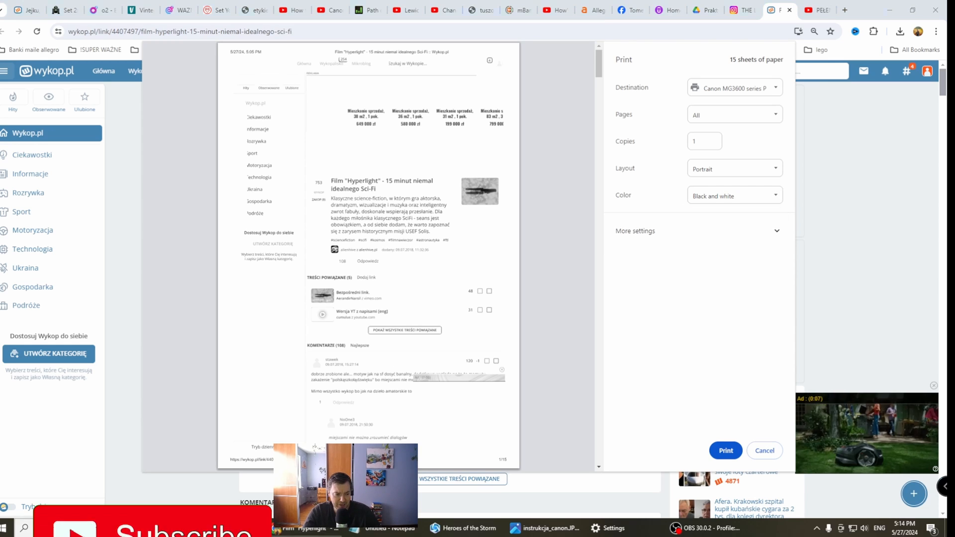
pyautogui.click(7, 528)
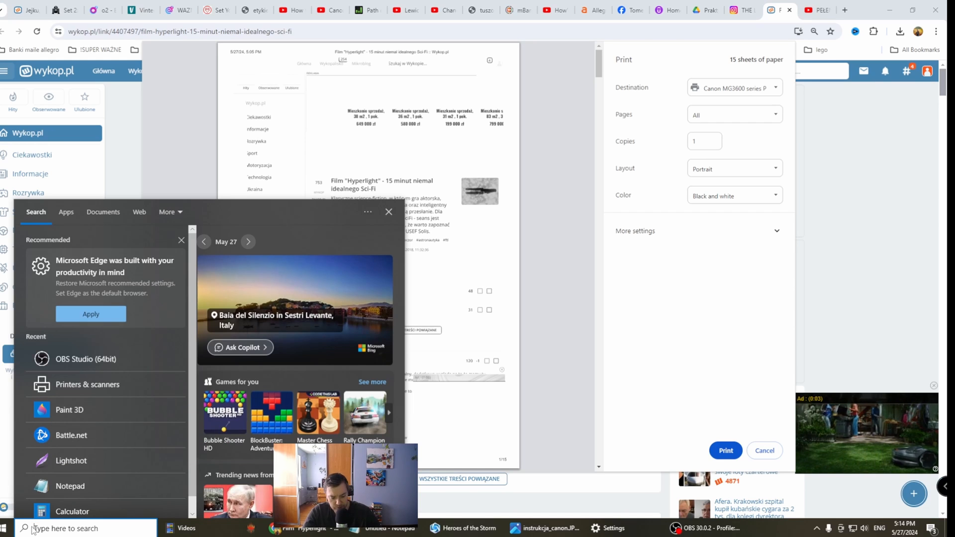
pyautogui.click(5, 528)
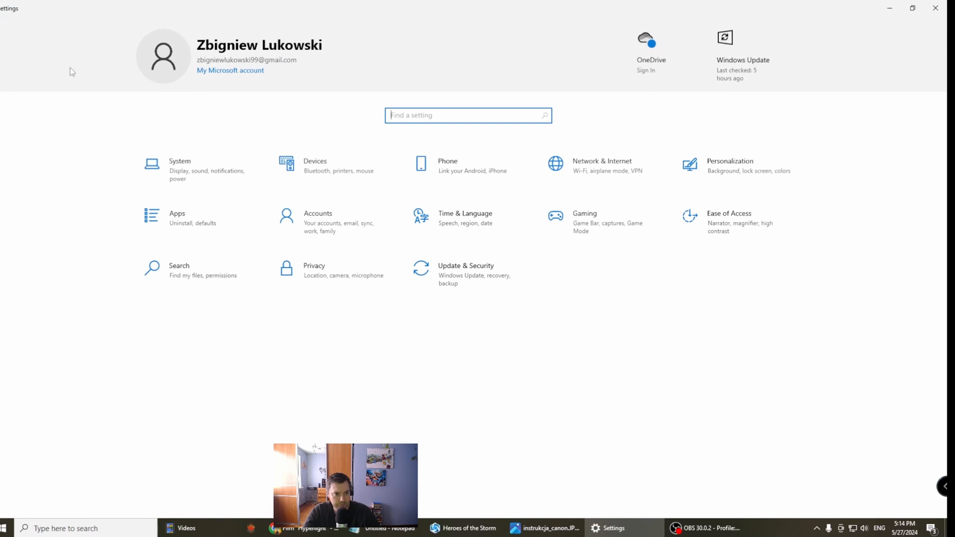
pyautogui.click(315, 164)
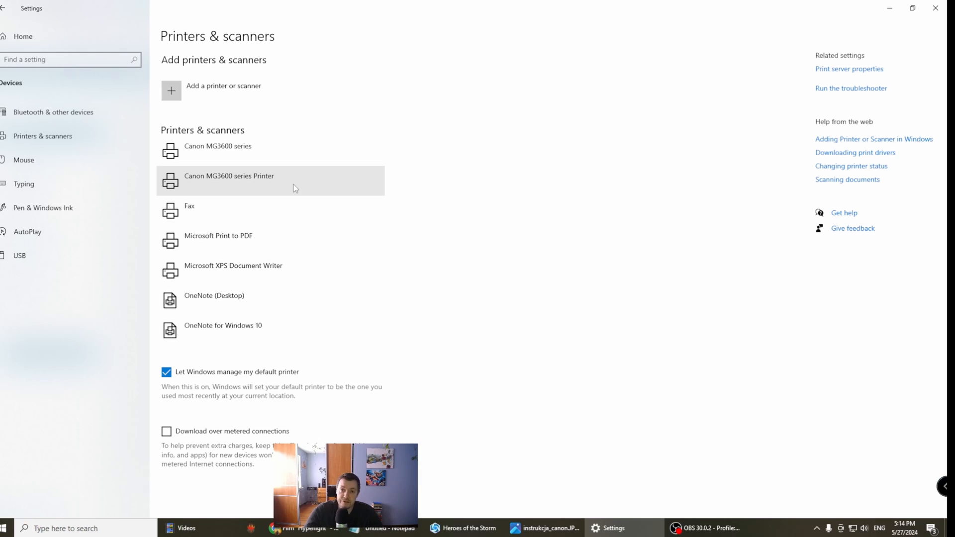
pyautogui.moveTo(265, 177)
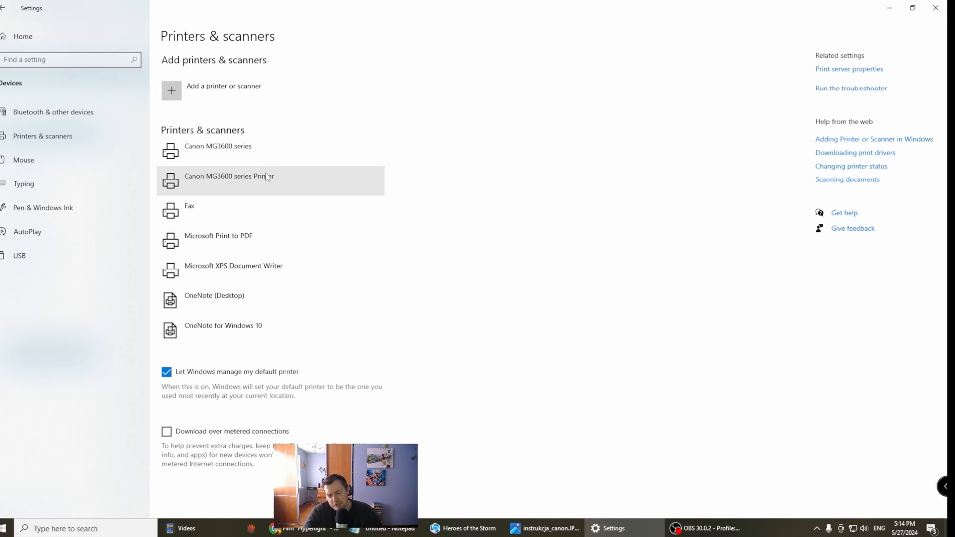
pyautogui.moveTo(261, 187)
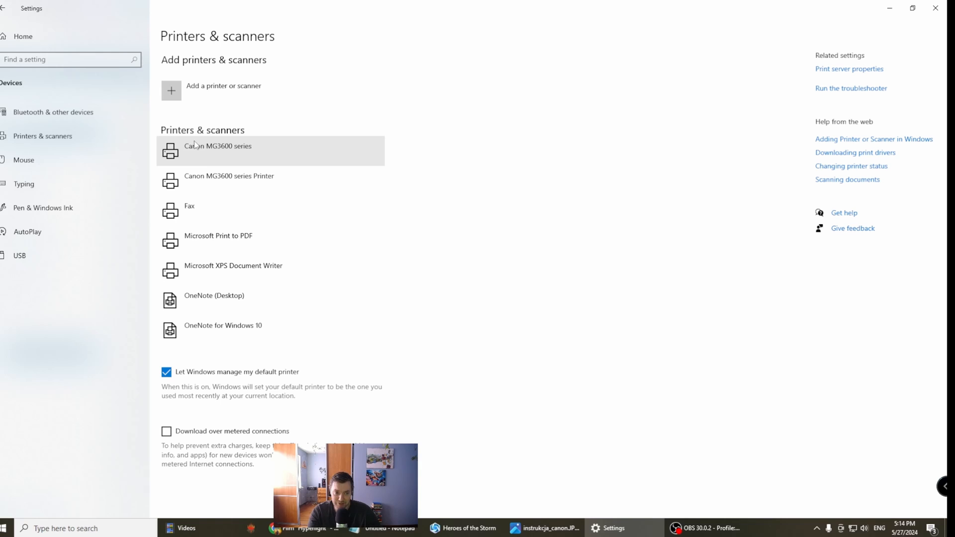
pyautogui.moveTo(224, 173)
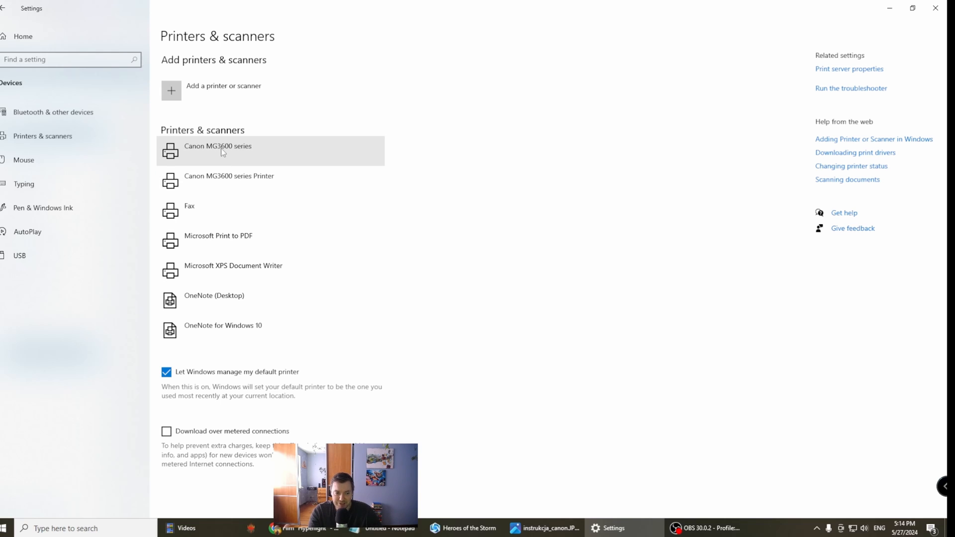
# Step: Open the Canon MG3600 series manage page, step back, then reopen it
pyautogui.click(217, 150)
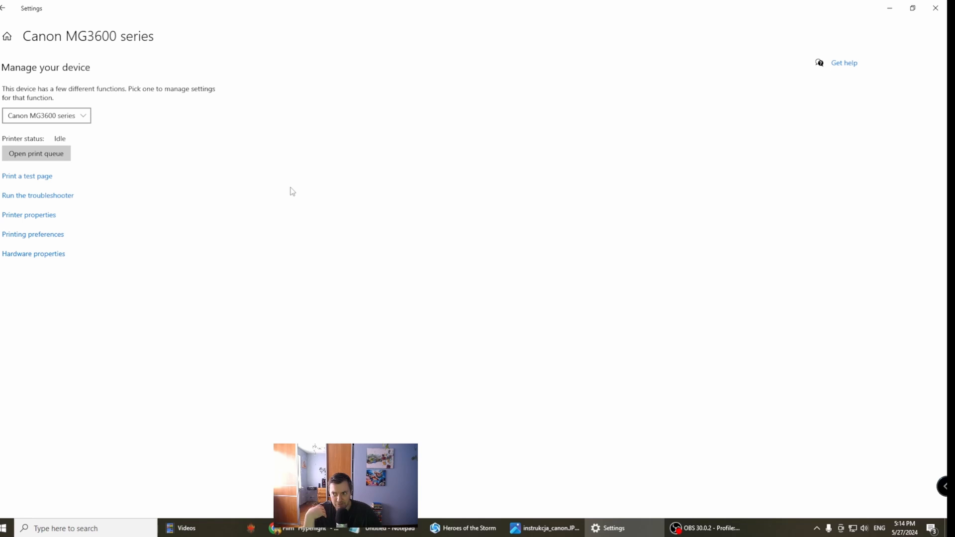
pyautogui.moveTo(29, 214)
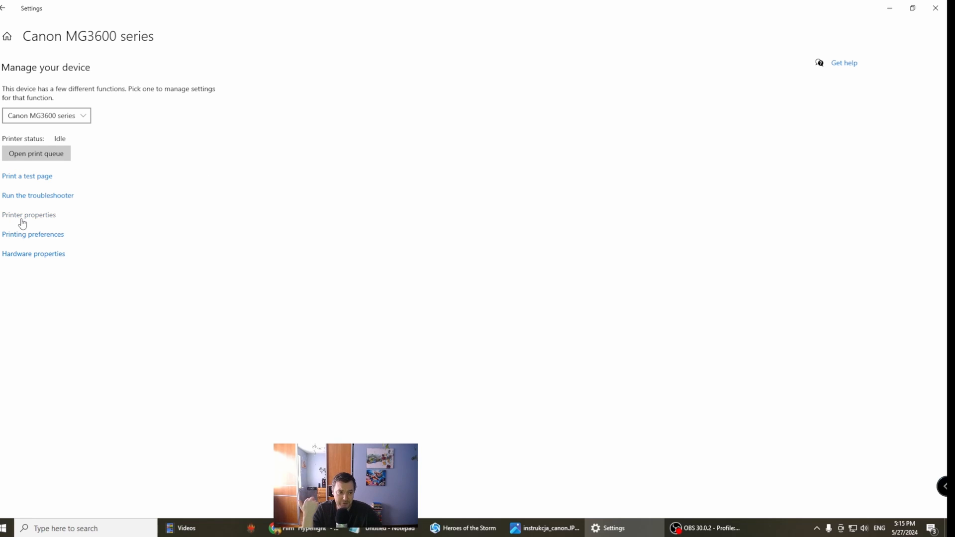
pyautogui.click(28, 214)
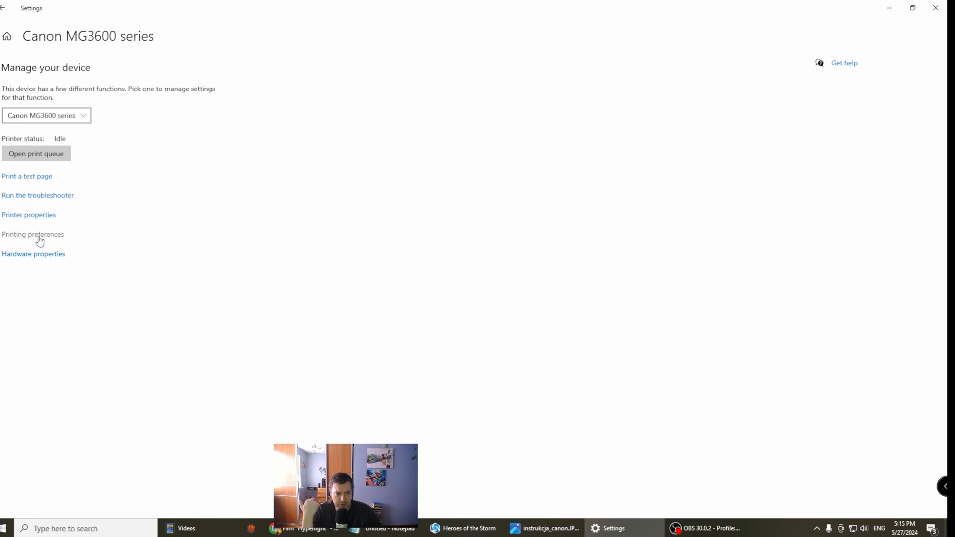
pyautogui.moveTo(34, 238)
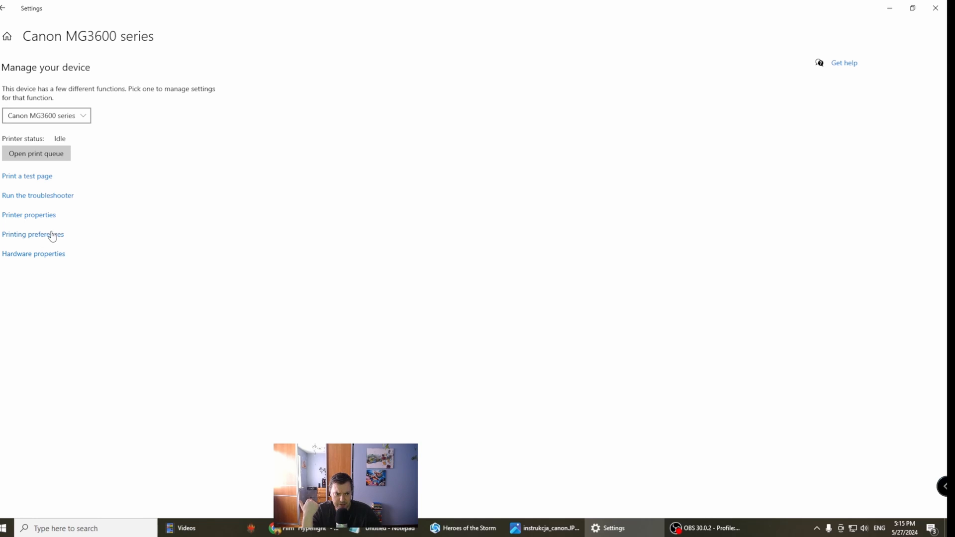
pyautogui.moveTo(67, 236)
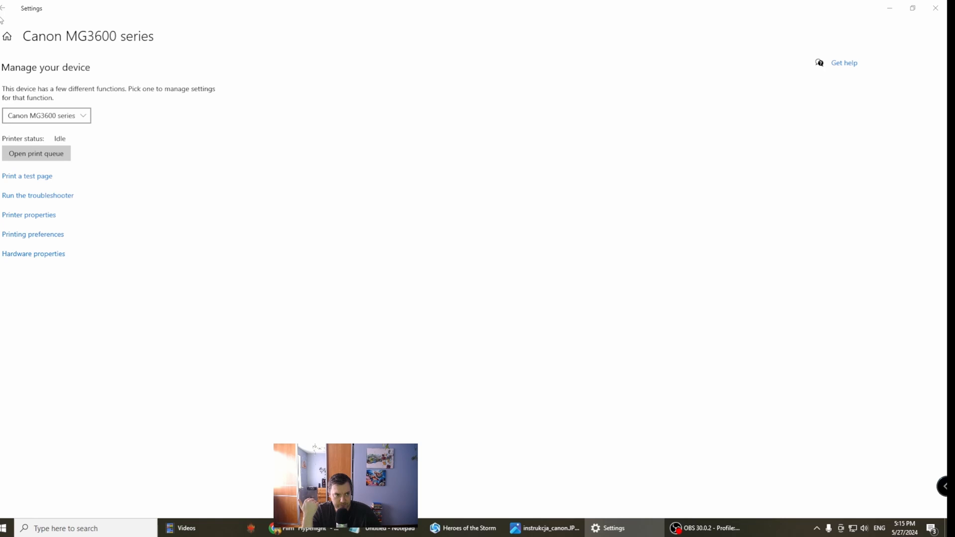
pyautogui.click(6, 8)
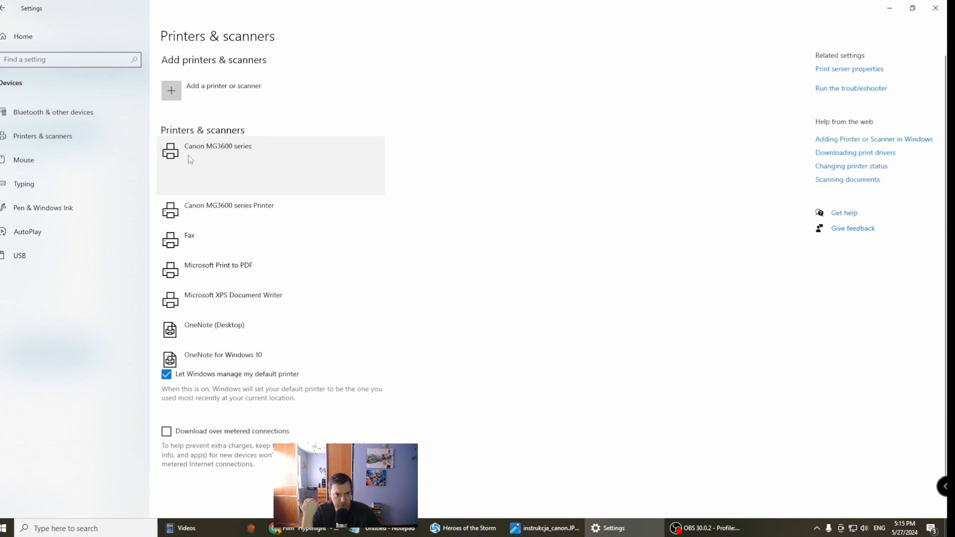
pyautogui.click(218, 146)
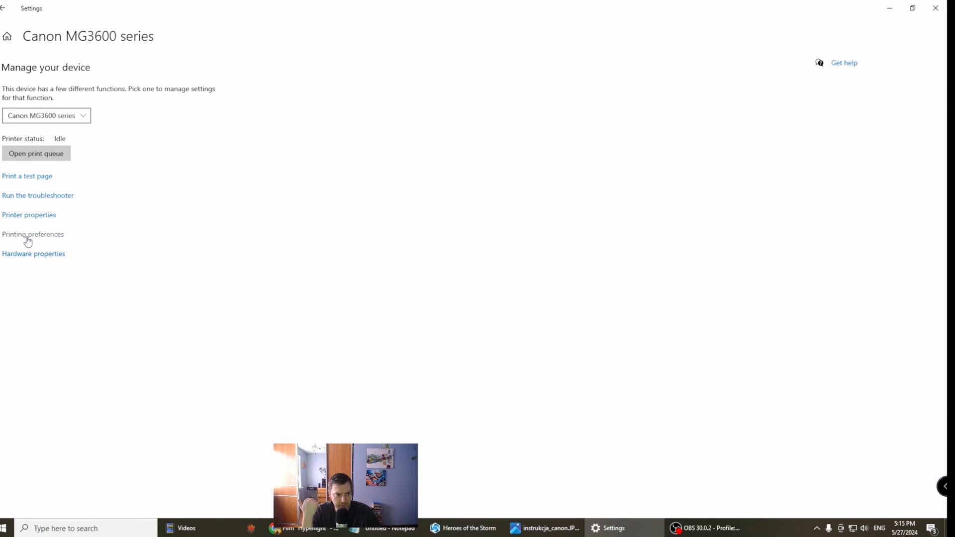
pyautogui.moveTo(123, 250)
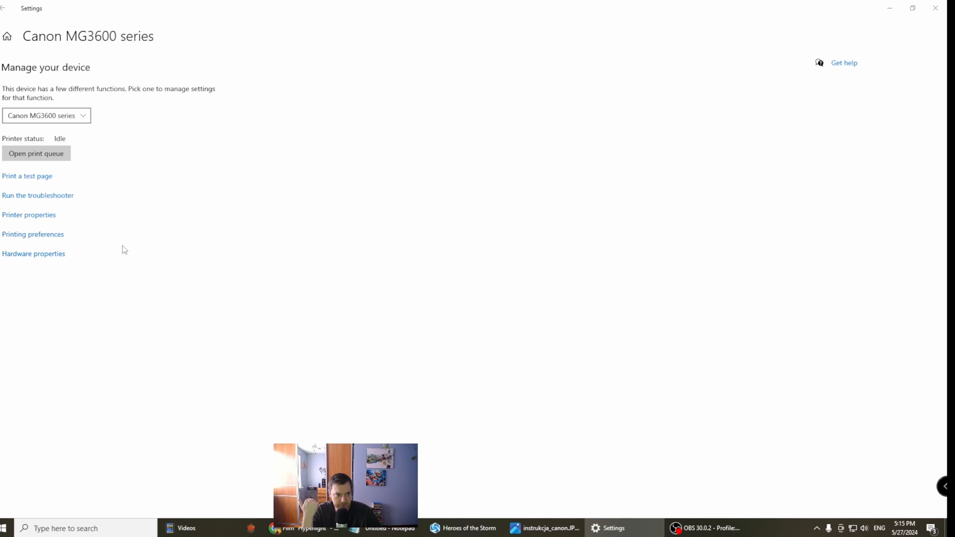
pyautogui.click(33, 234)
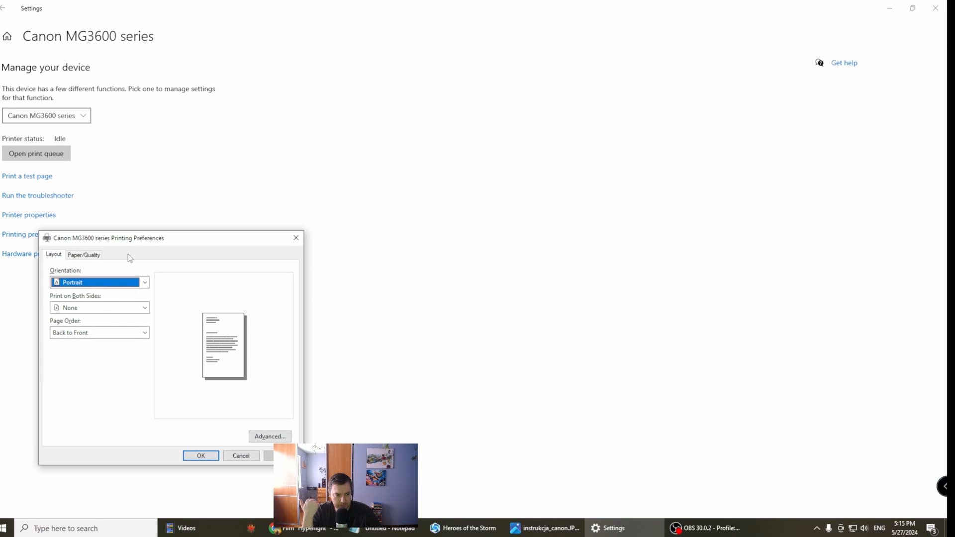
pyautogui.click(84, 255)
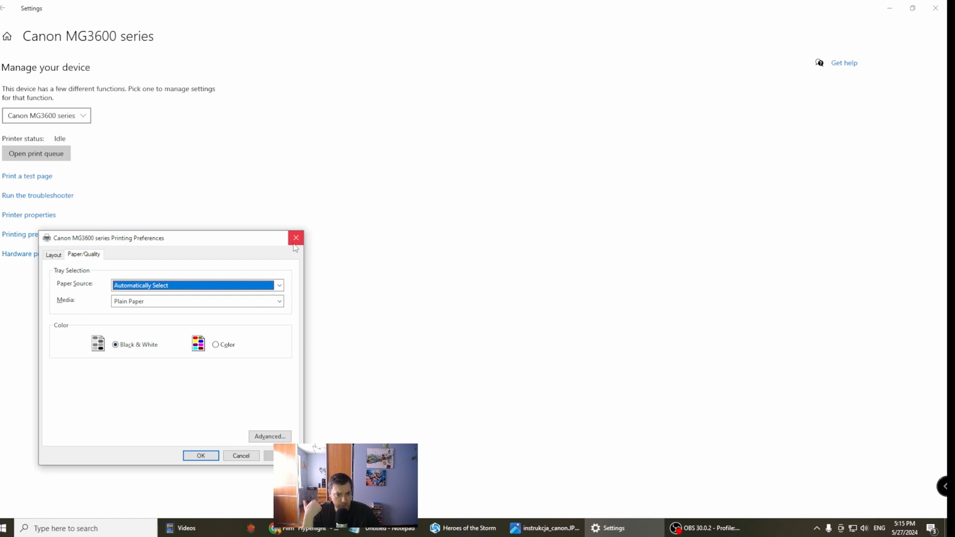
pyautogui.click(295, 238)
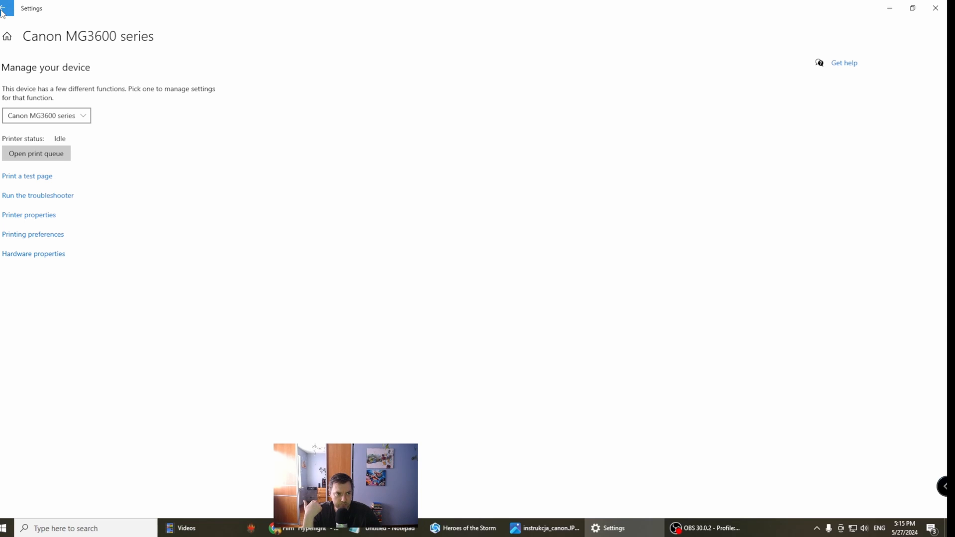
# Step: Go back and manage the second entry, Canon MG3600 series Printer
pyautogui.click(6, 8)
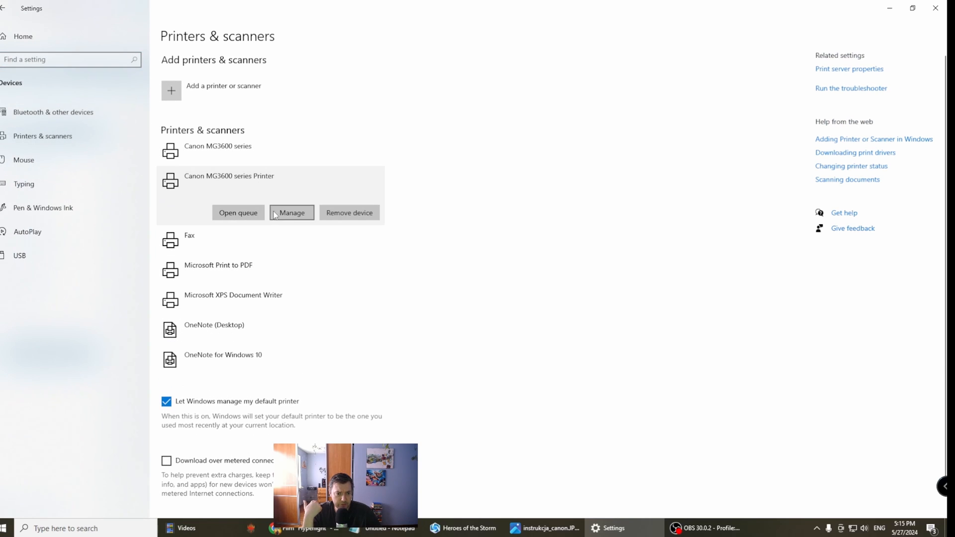
pyautogui.click(291, 213)
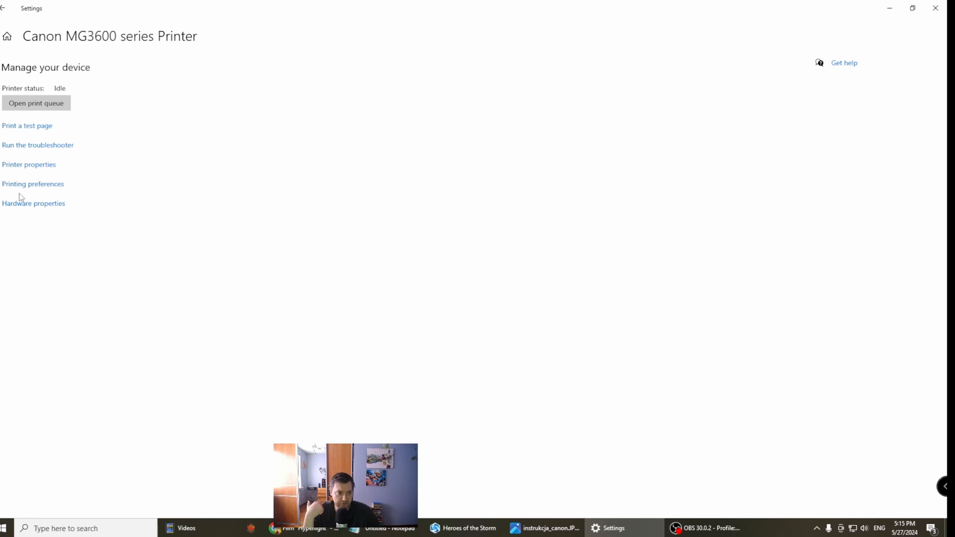
pyautogui.moveTo(23, 176)
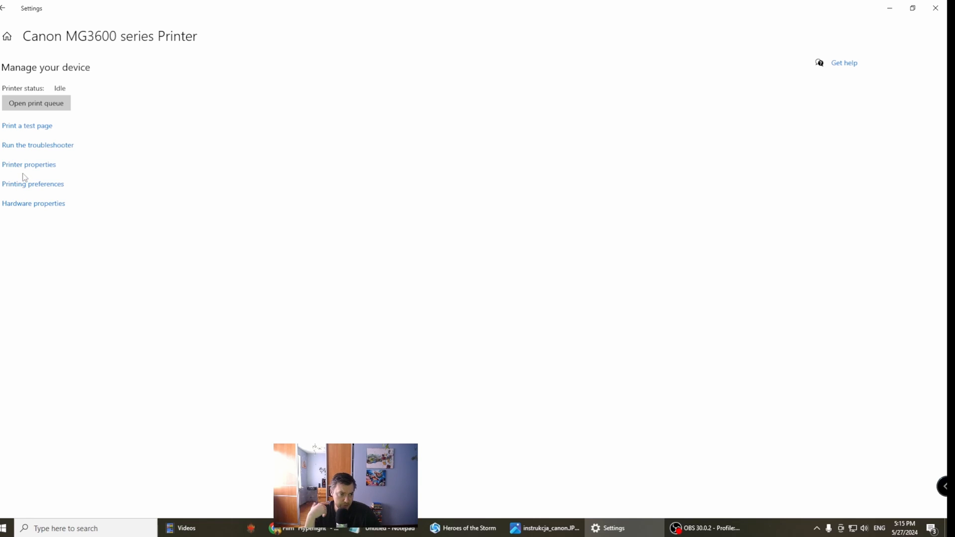
pyautogui.moveTo(28, 163)
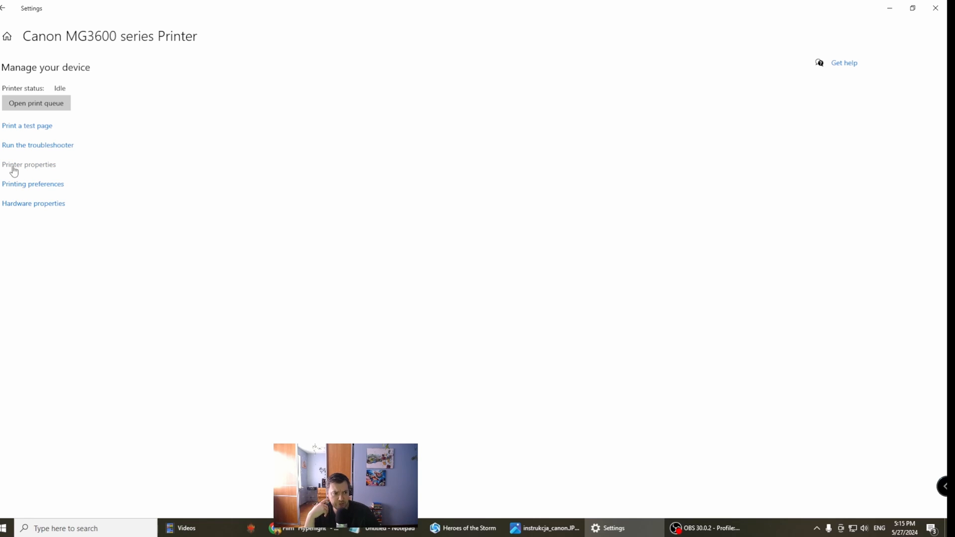
pyautogui.click(28, 164)
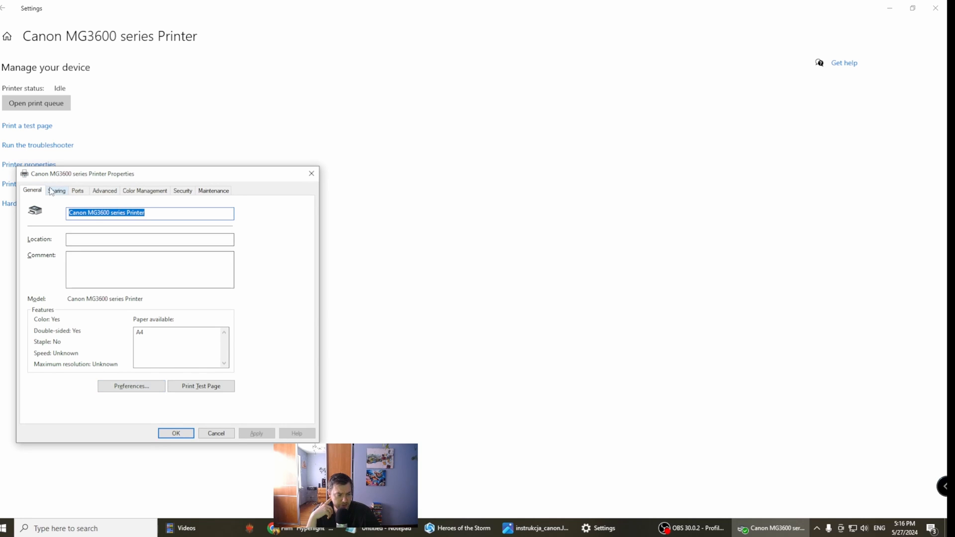
pyautogui.click(144, 190)
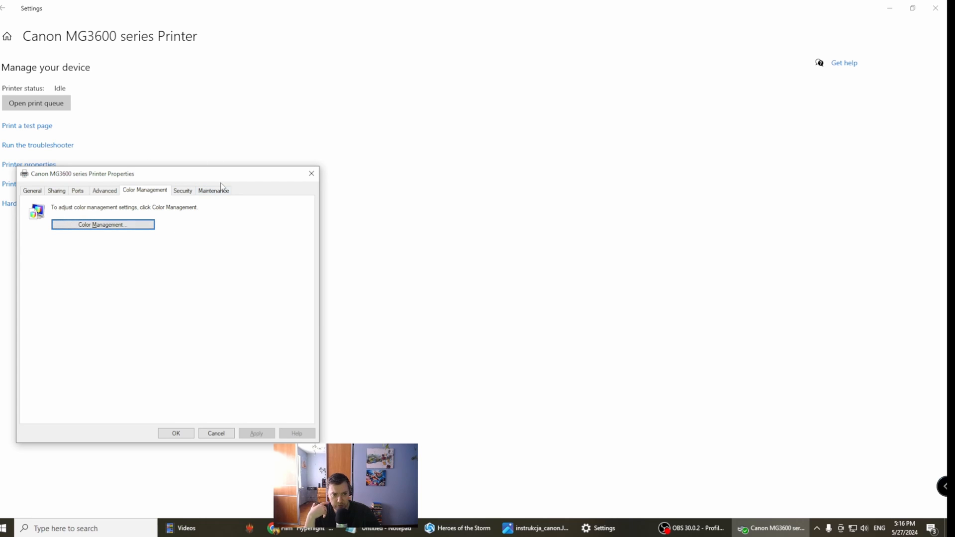
pyautogui.click(213, 189)
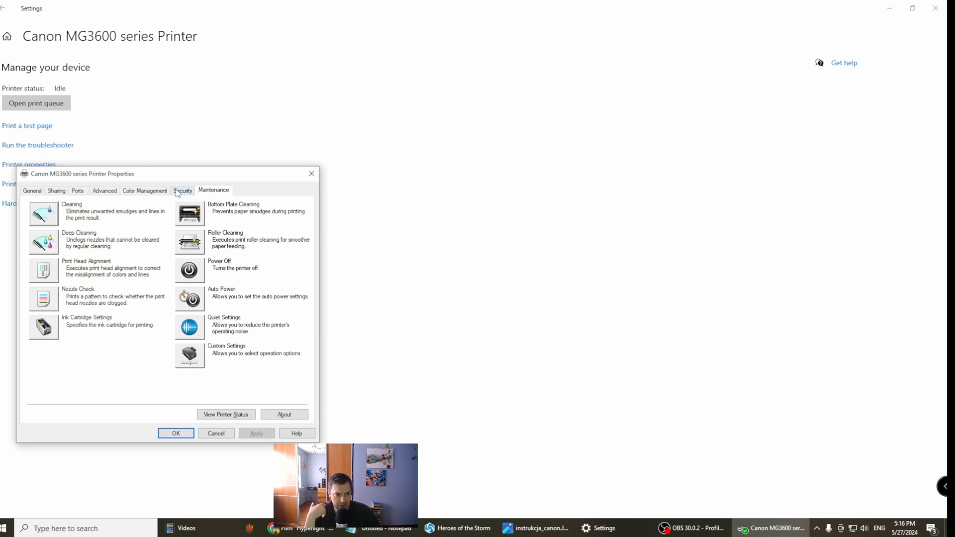
pyautogui.click(144, 190)
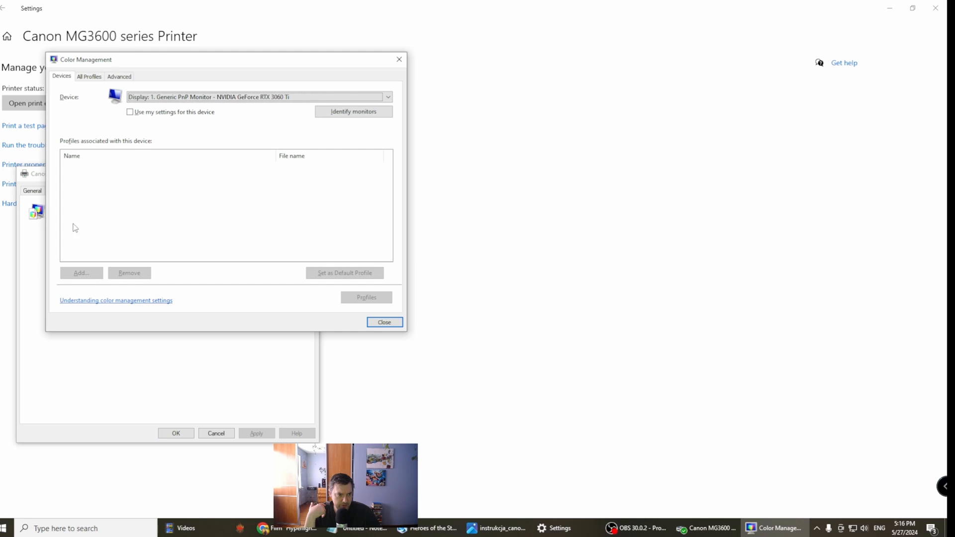
pyautogui.click(119, 76)
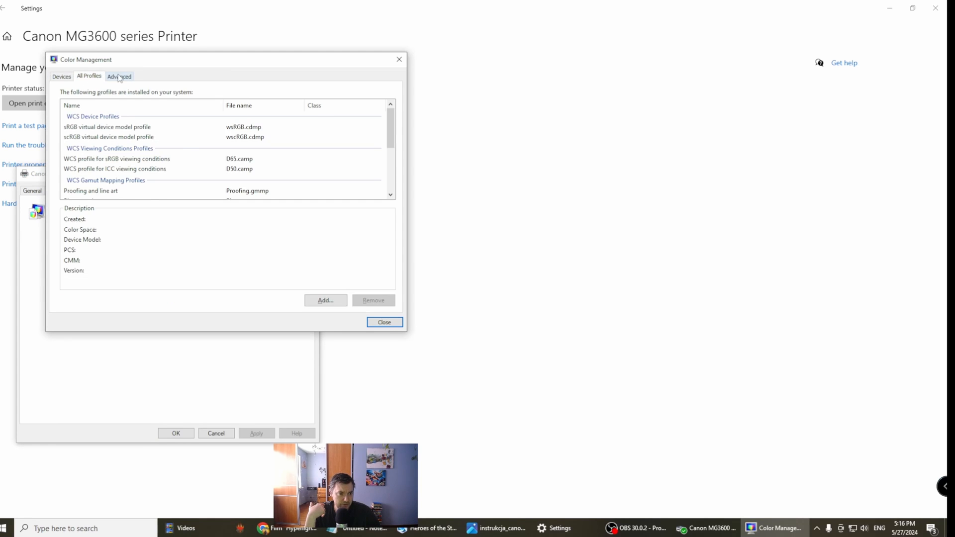
pyautogui.click(119, 75)
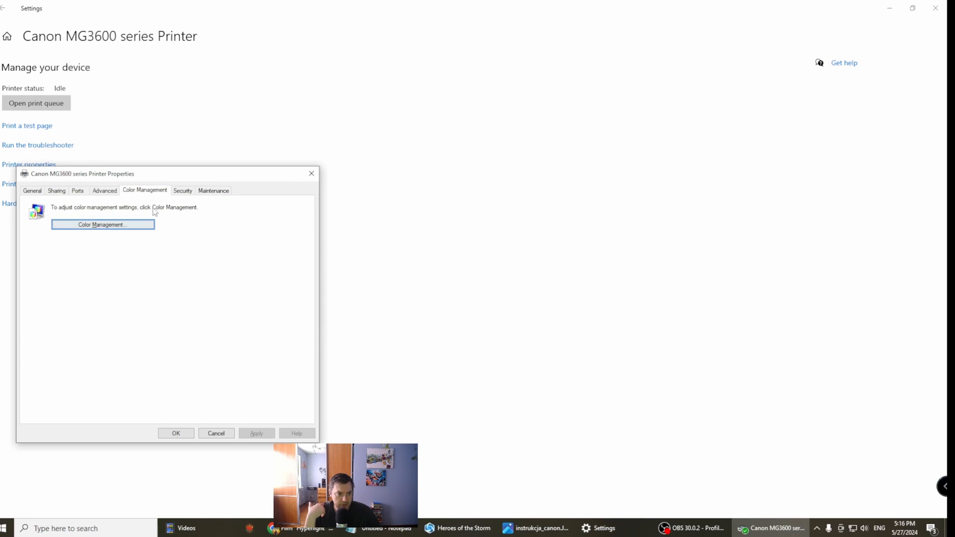
pyautogui.click(213, 190)
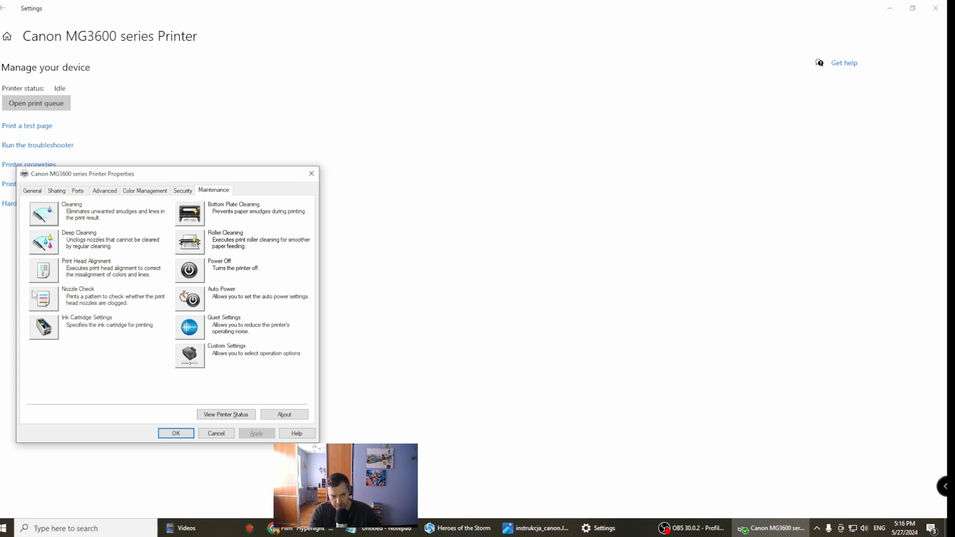
pyautogui.moveTo(157, 224)
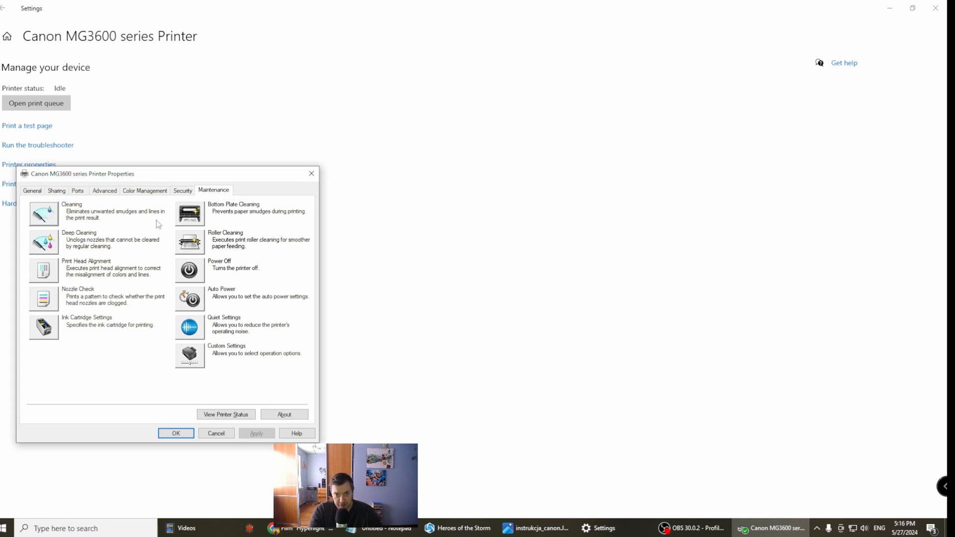
pyautogui.moveTo(179, 331)
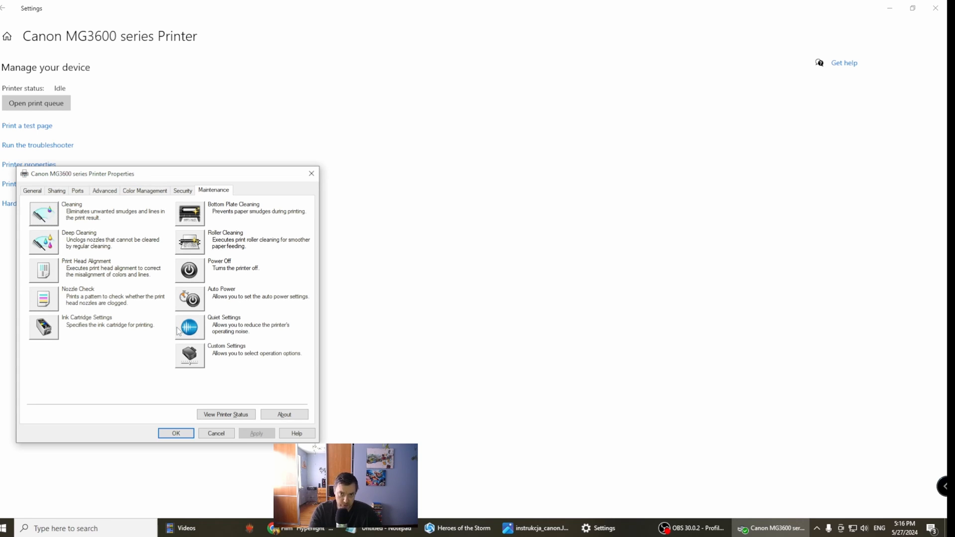
pyautogui.moveTo(89, 174)
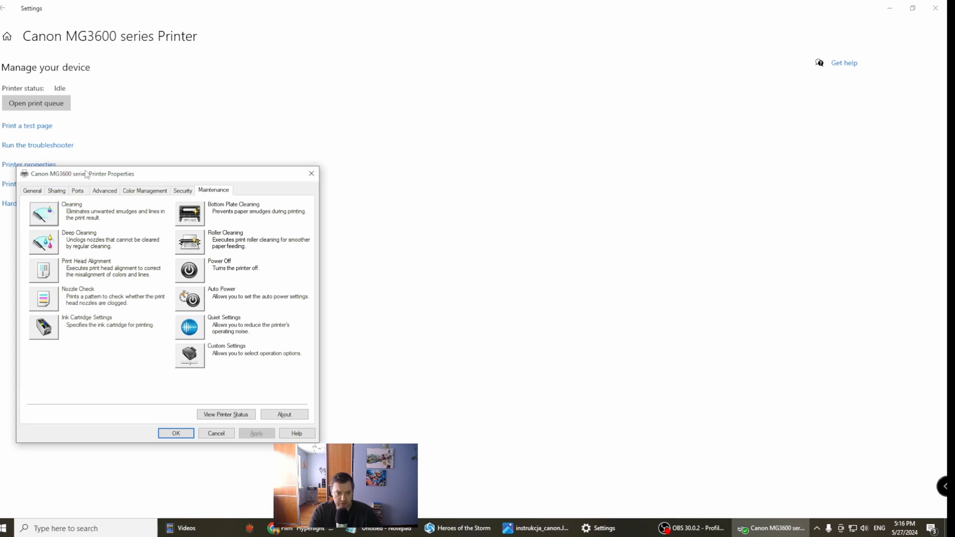
pyautogui.moveTo(82, 224)
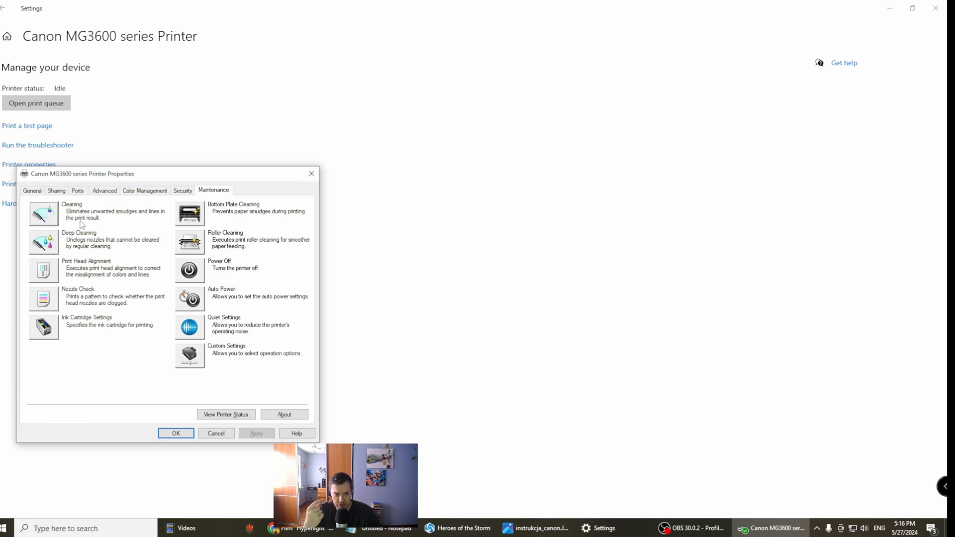
pyautogui.moveTo(85, 345)
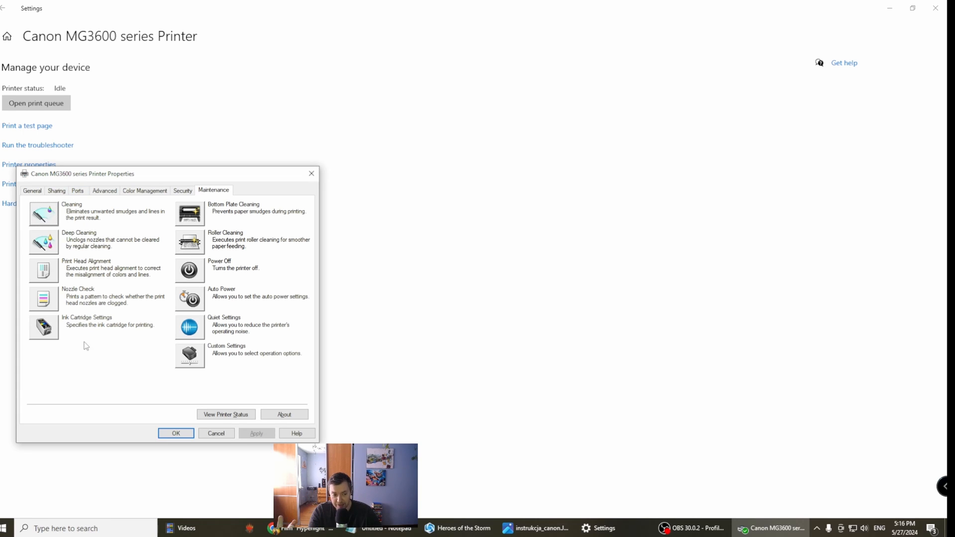
# Step: Open Ink Cartridge Settings from the Maintenance tab of Printer Properties
pyautogui.click(43, 326)
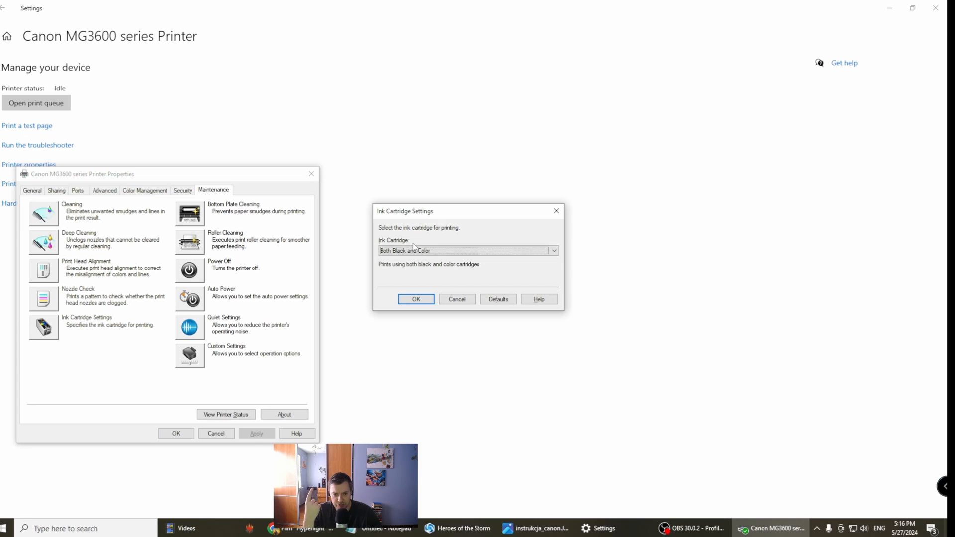
# Step: Keep the ink cartridge on Both Black and Color, view Sharing, close Printer Properties
pyautogui.click(551, 250)
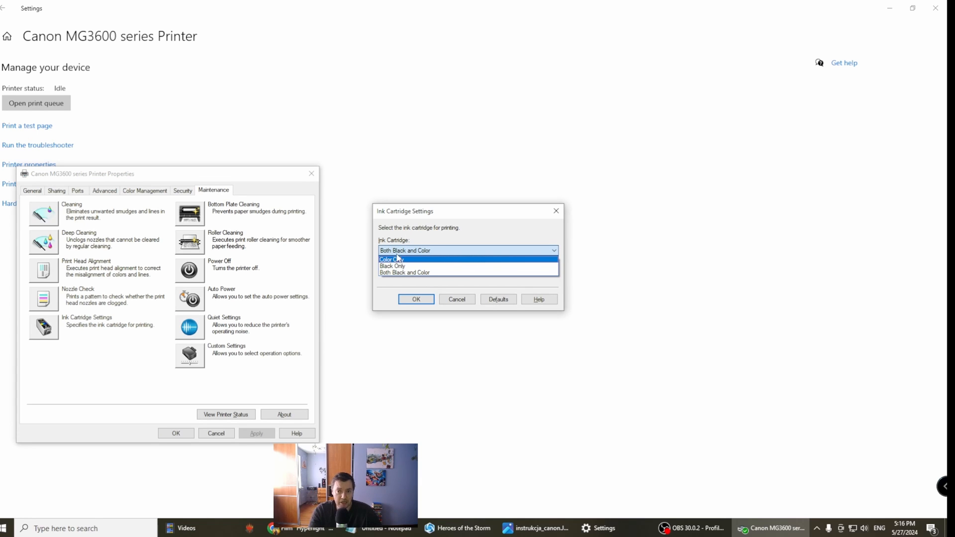
pyautogui.moveTo(396, 266)
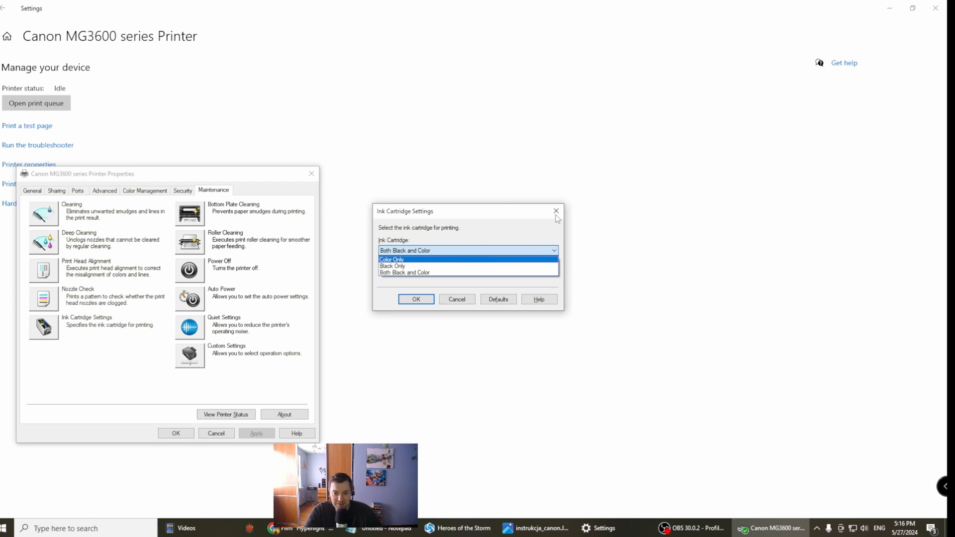
pyautogui.click(555, 211)
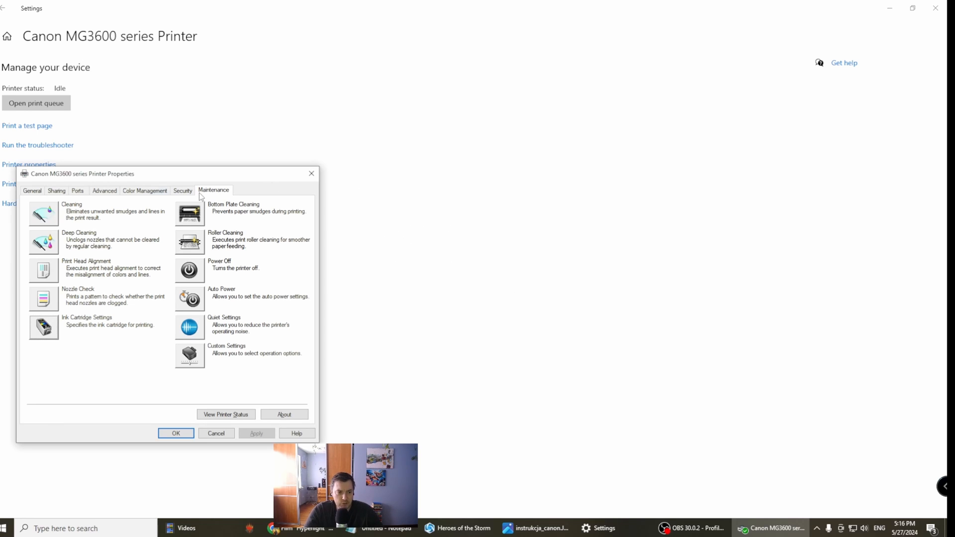
pyautogui.click(57, 190)
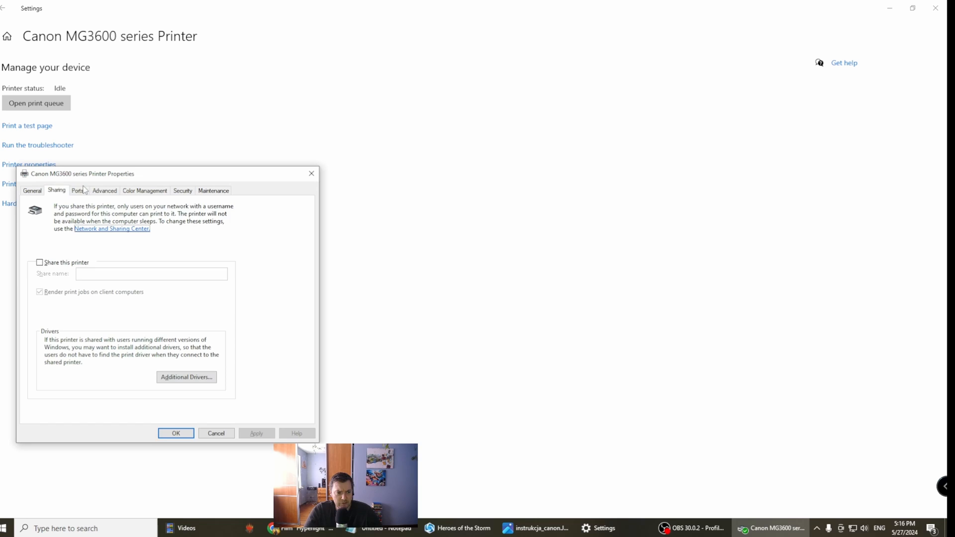
pyautogui.click(144, 190)
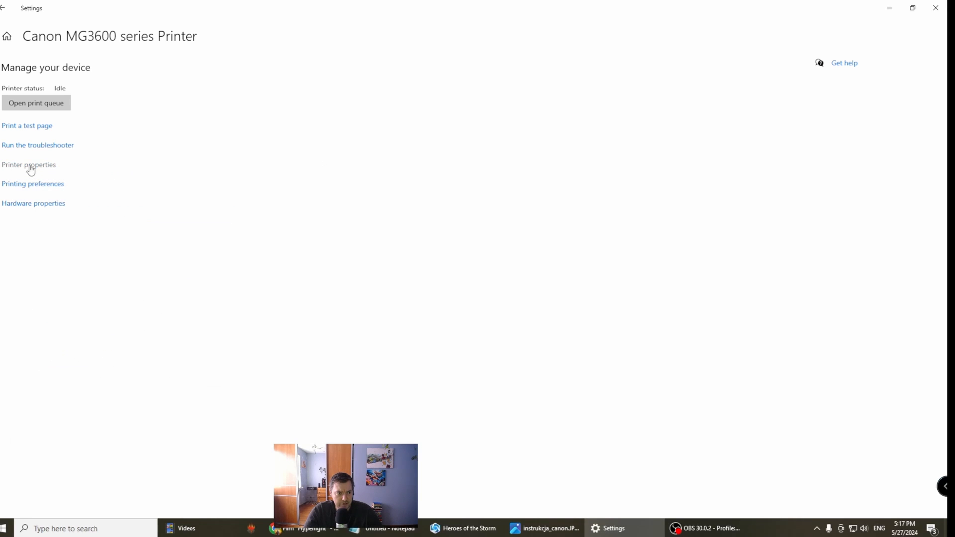
# Step: Open Printing preferences, glance at Maintenance, and switch to the Main tab
pyautogui.click(33, 184)
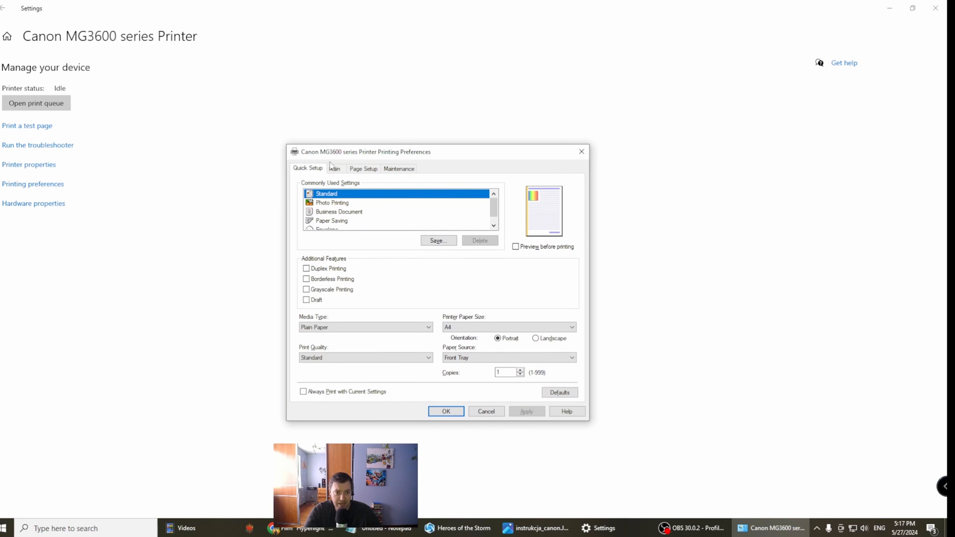
pyautogui.moveTo(411, 163)
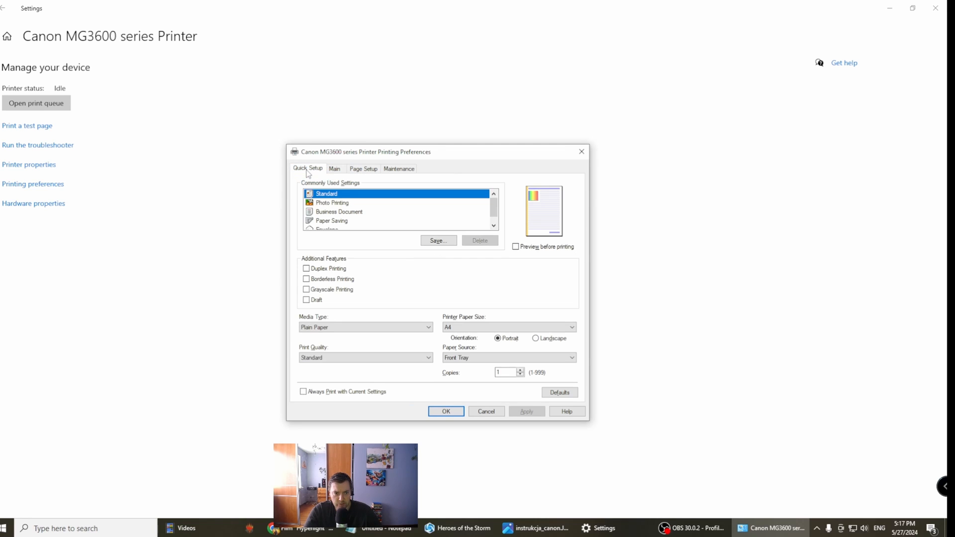
pyautogui.click(399, 169)
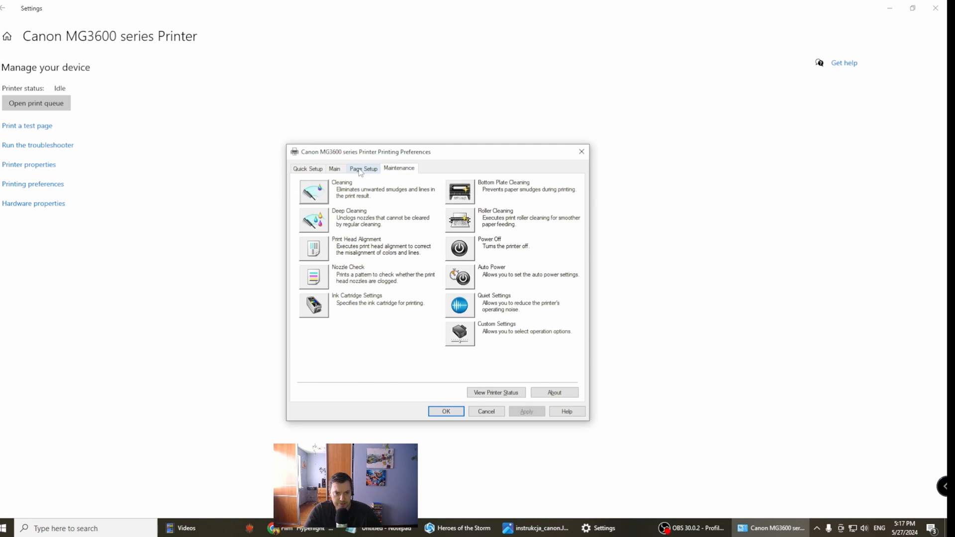
pyautogui.click(334, 169)
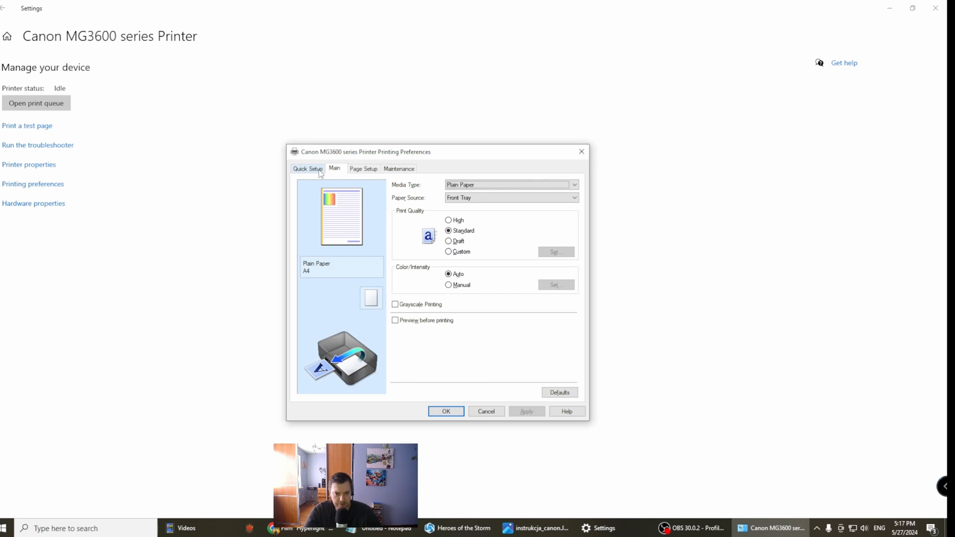
# Step: Tick Grayscale Printing, review the Maintenance and Quick Setup tabs, then return to Main
pyautogui.click(395, 303)
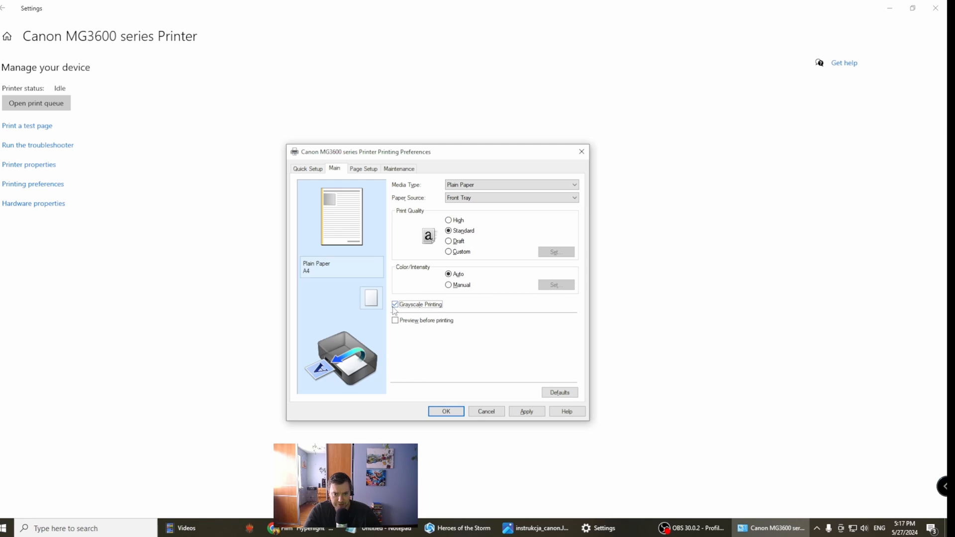
pyautogui.click(394, 304)
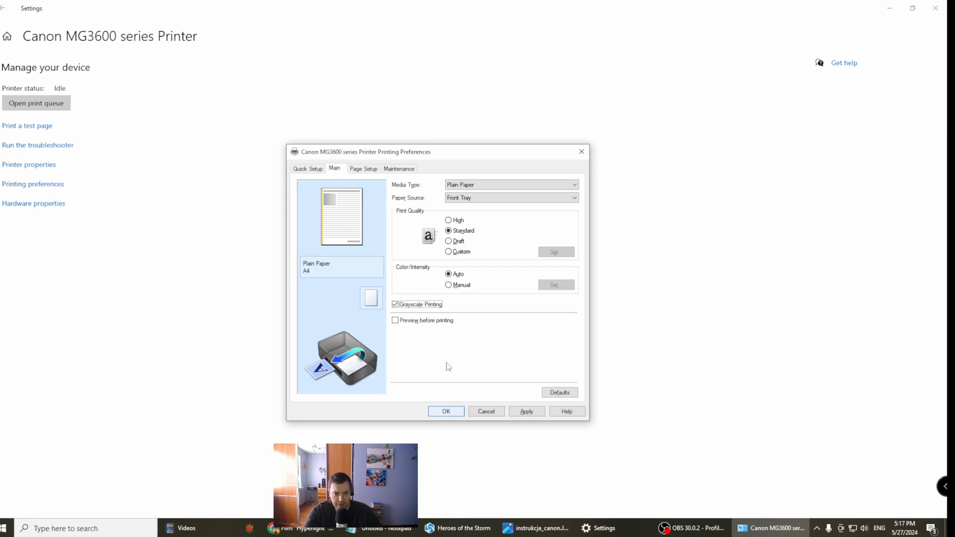
pyautogui.click(398, 168)
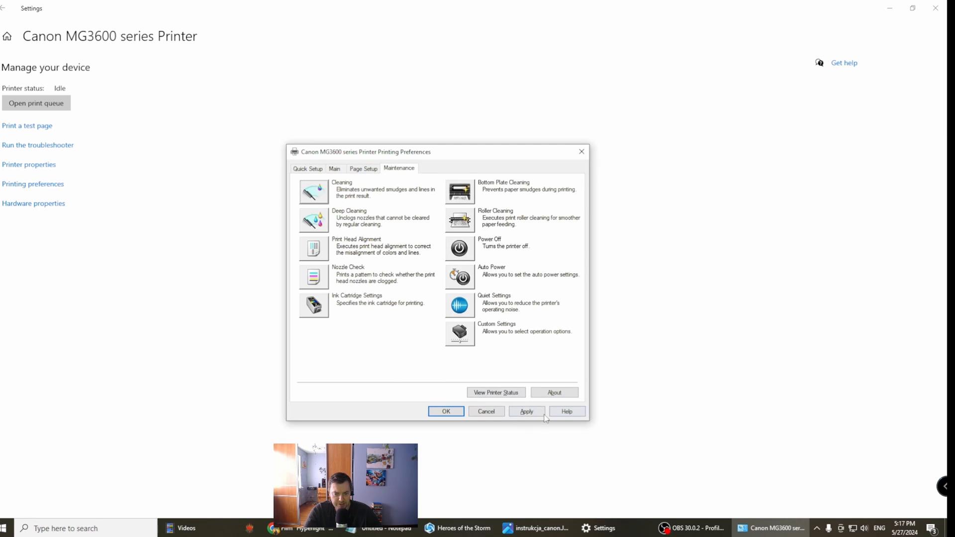
pyautogui.moveTo(334, 304)
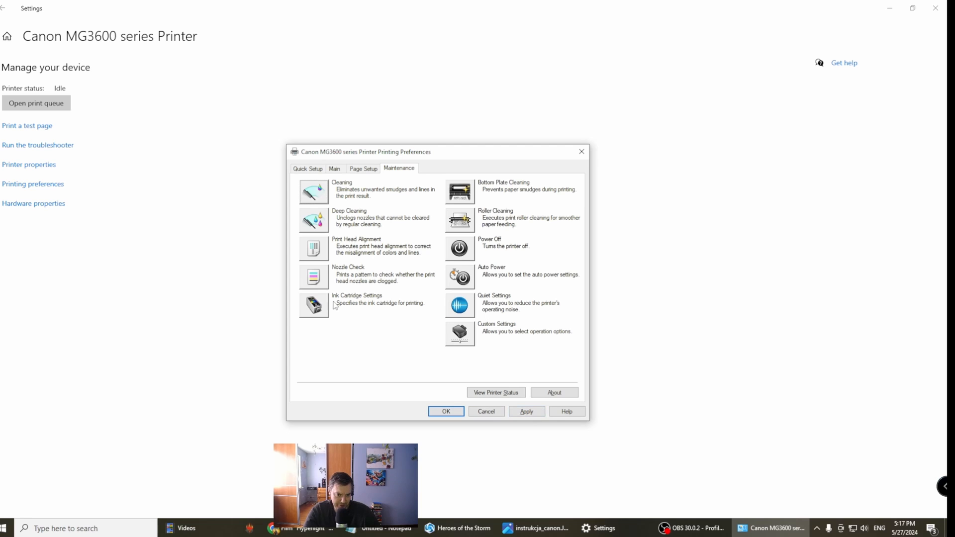
pyautogui.click(307, 168)
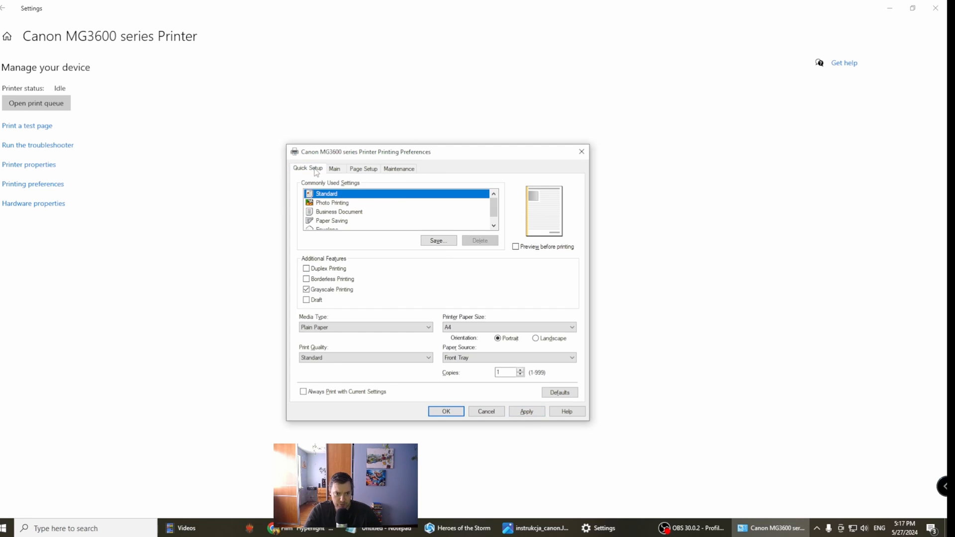
pyautogui.click(334, 169)
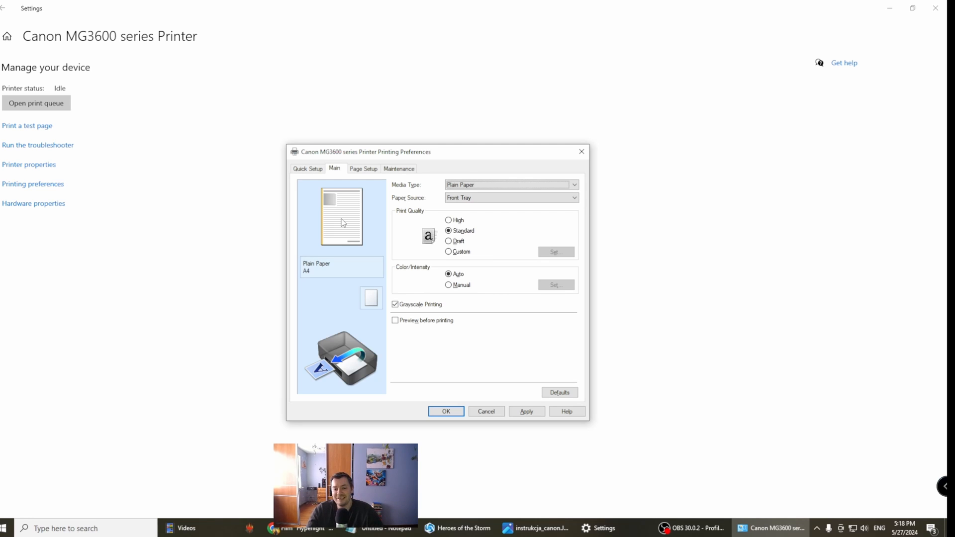
pyautogui.moveTo(197, 167)
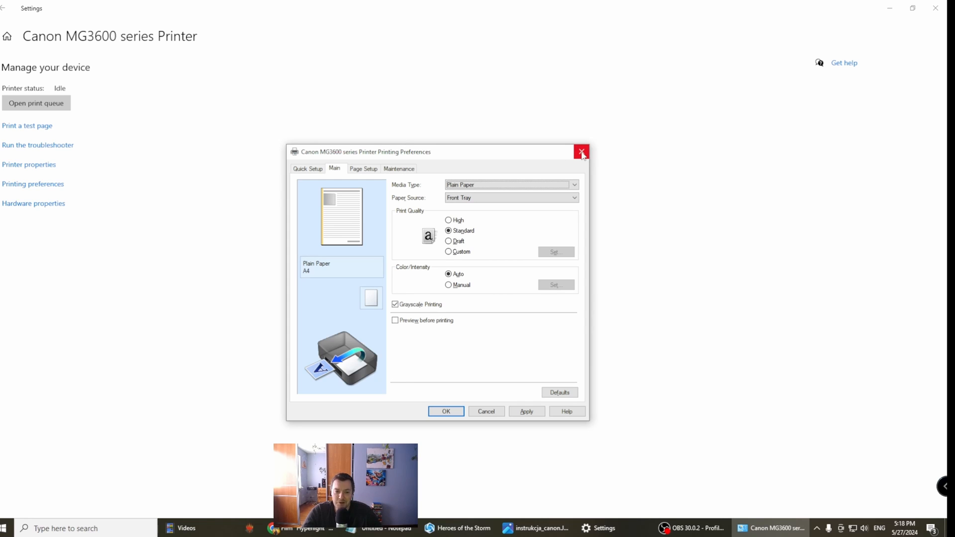
pyautogui.moveTo(581, 152)
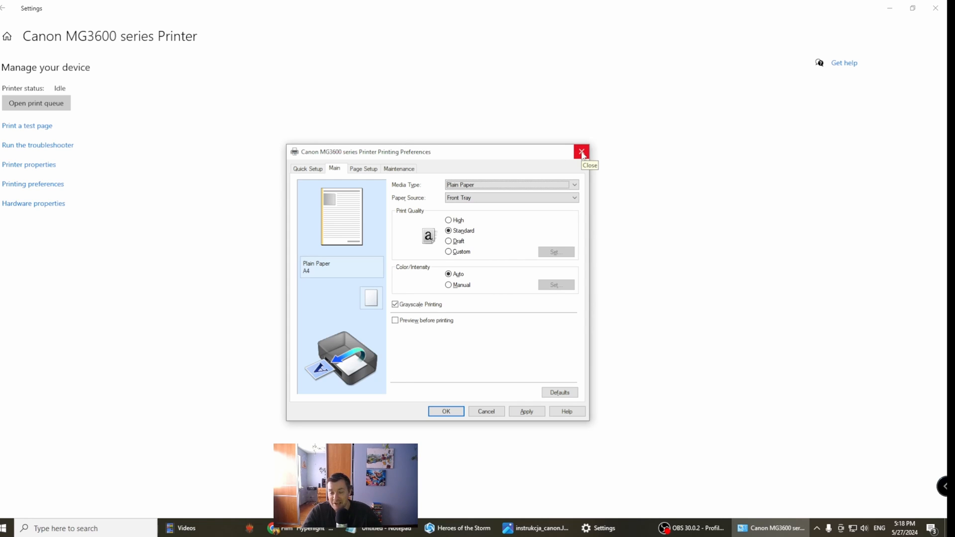
pyautogui.moveTo(555, 133)
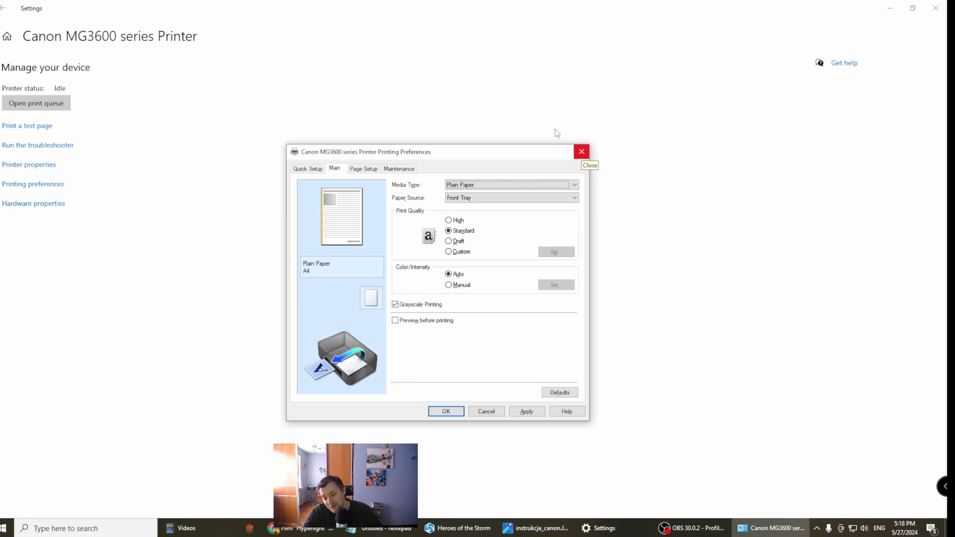
# Step: Close the Canon MG3600 Printing Preferences dialog with its title-bar X
pyautogui.click(580, 151)
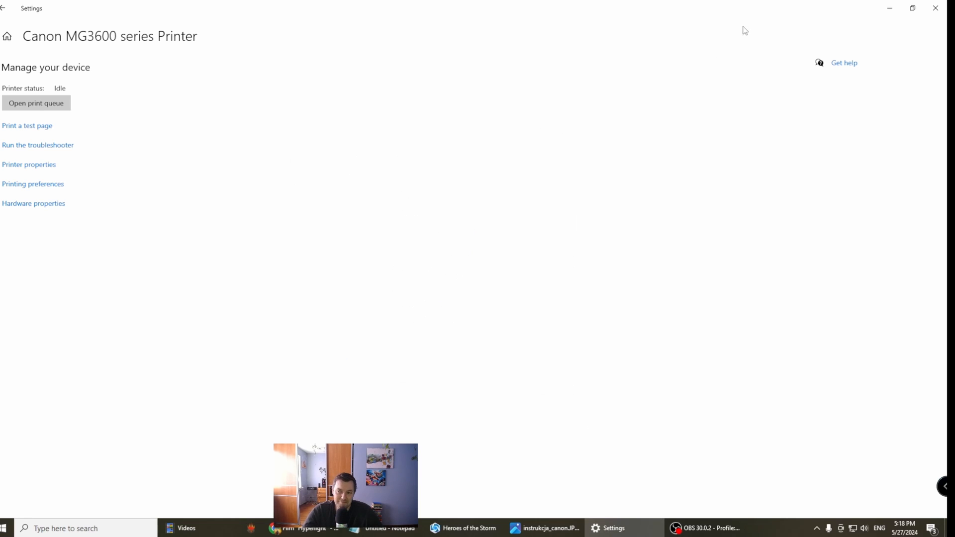